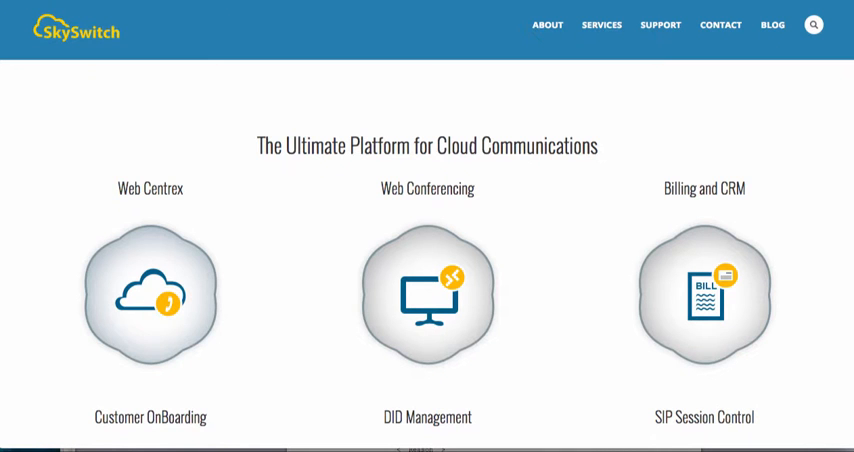
mouse_move(704, 152)
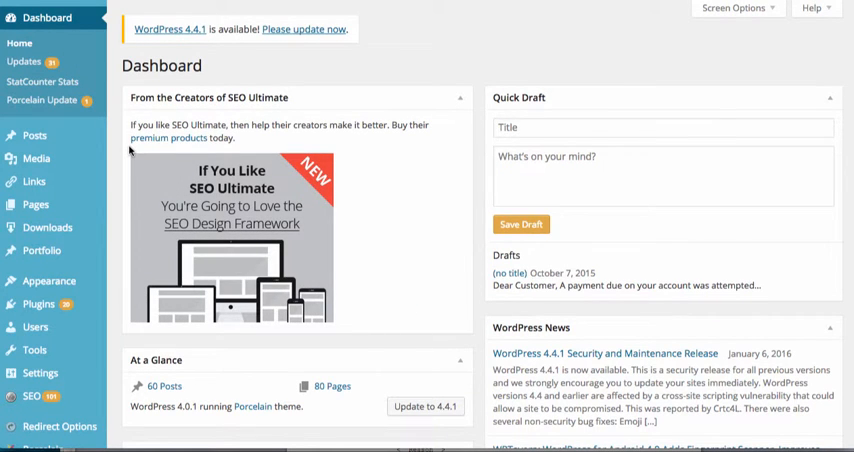
- Upload SkySwitchWPC2C.zip via Plugins > Add New and install it
click(38, 304)
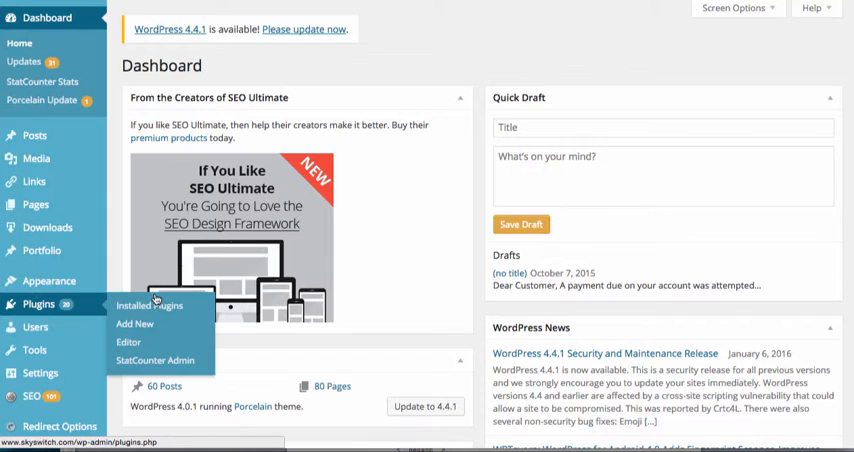
click(134, 324)
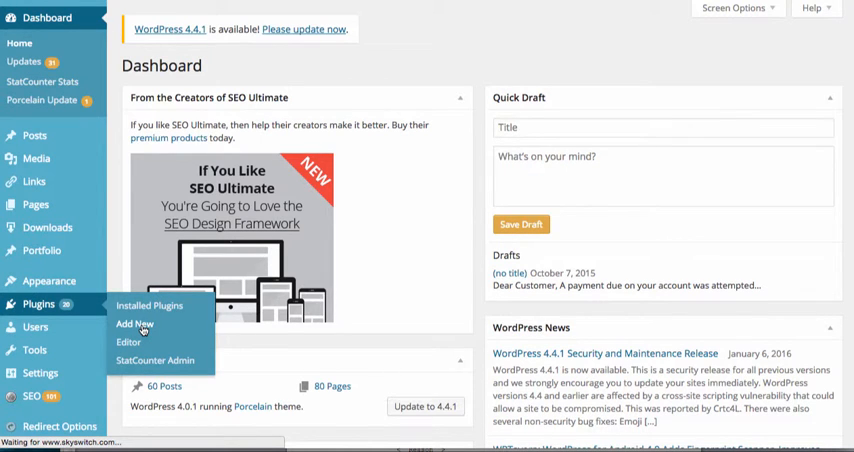
click(132, 324)
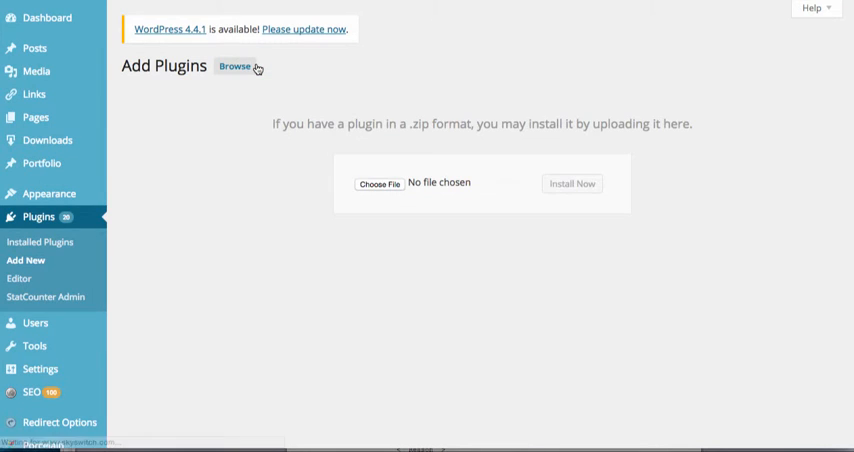
click(380, 184)
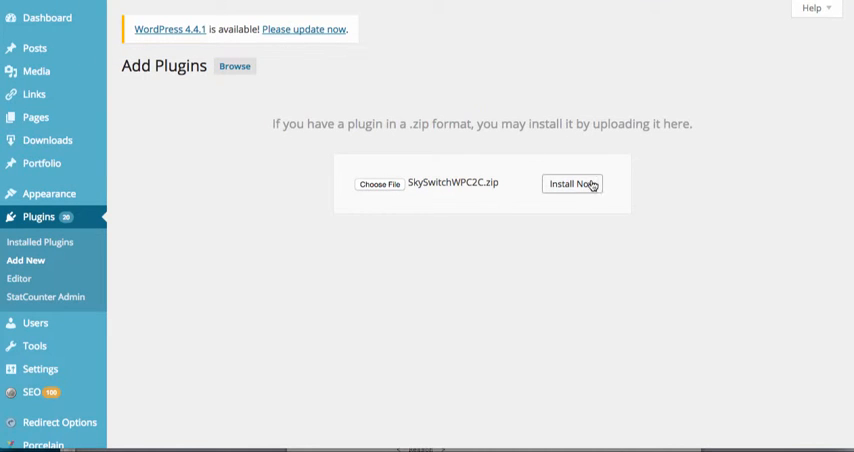
click(572, 184)
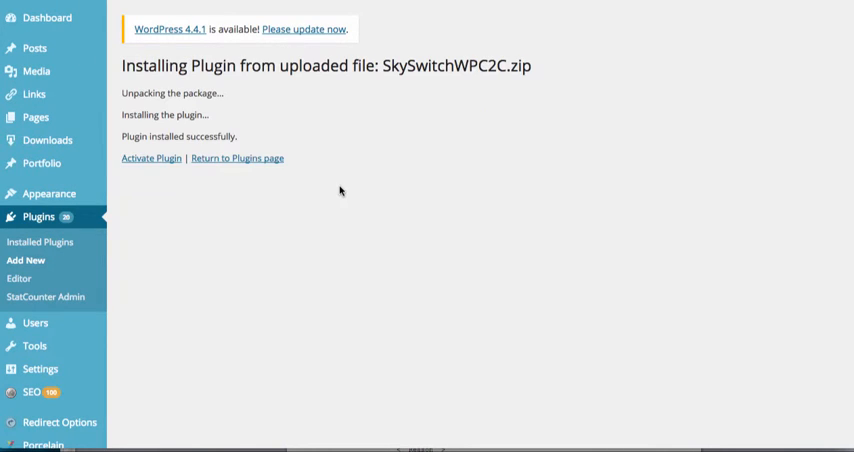
mouse_move(152, 158)
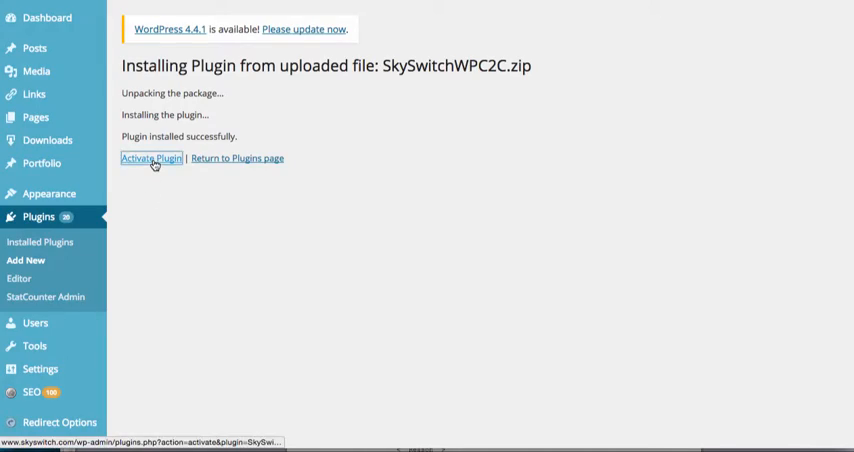
- Activate the SkySwitch Widget plugin and review the Installed Plugins list
click(152, 158)
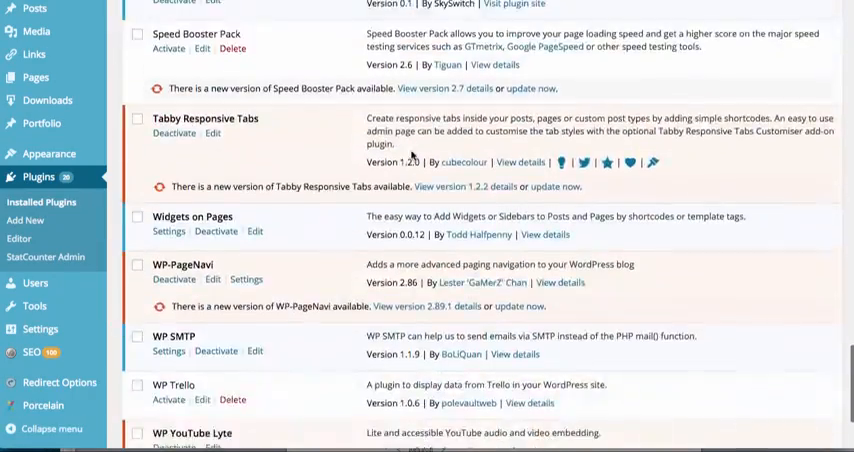
scroll(up, 3)
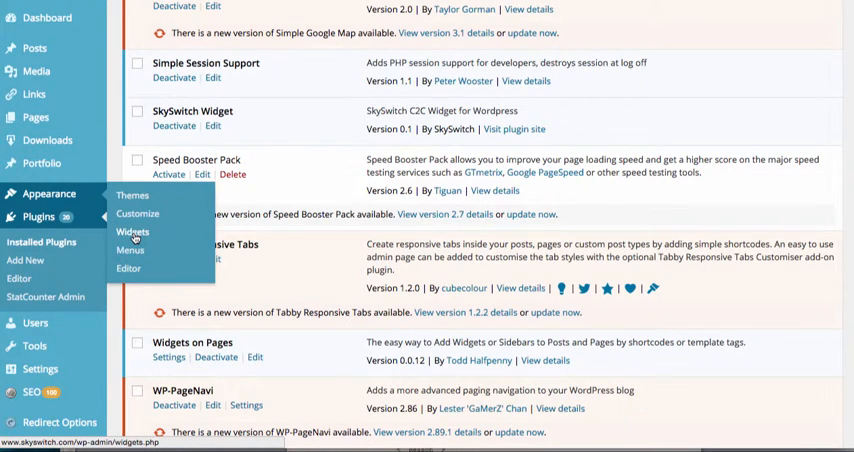
- Expand the SkySwitch Widget's settings form in the Default Sidebar under Appearance > Widgets
click(132, 230)
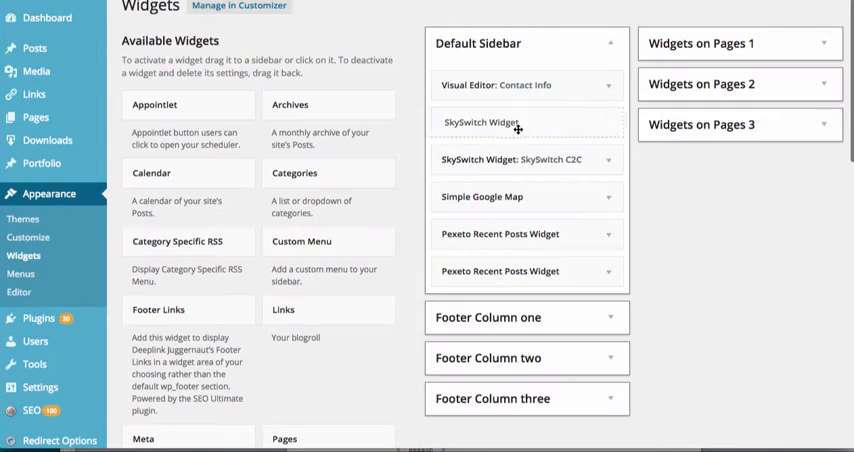
click(520, 122)
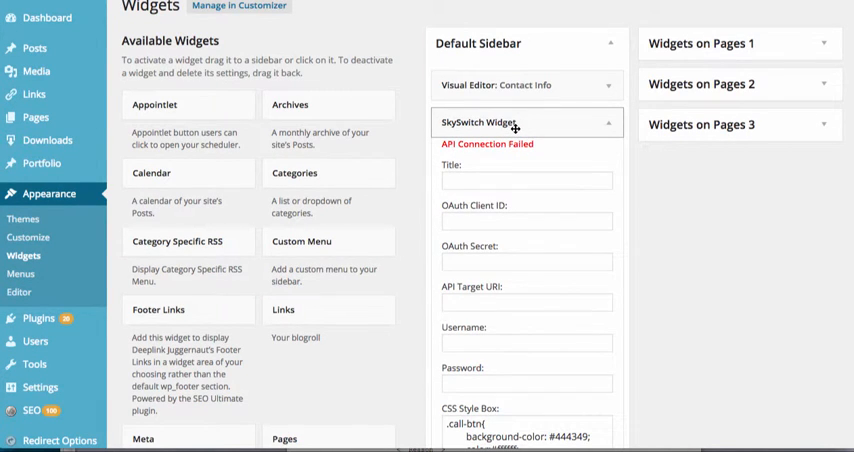
scroll(down, 3)
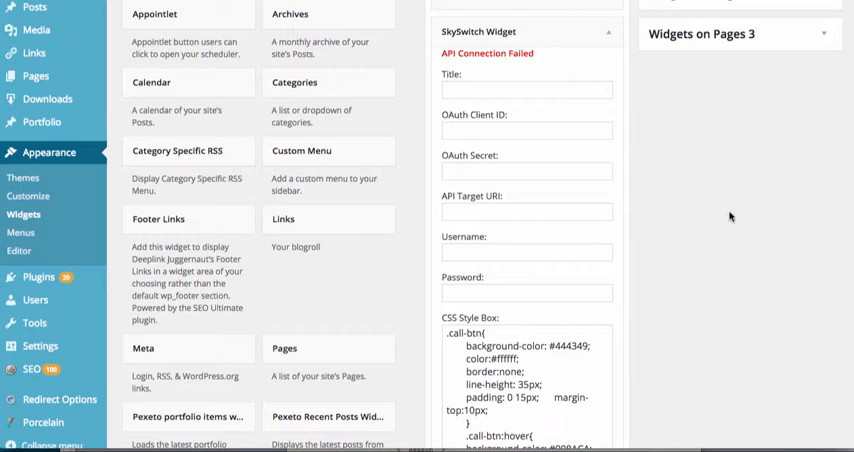
mouse_move(628, 168)
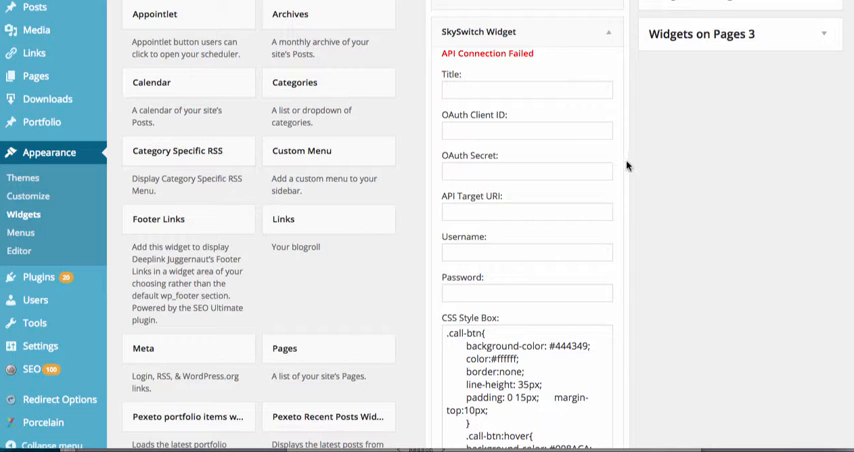
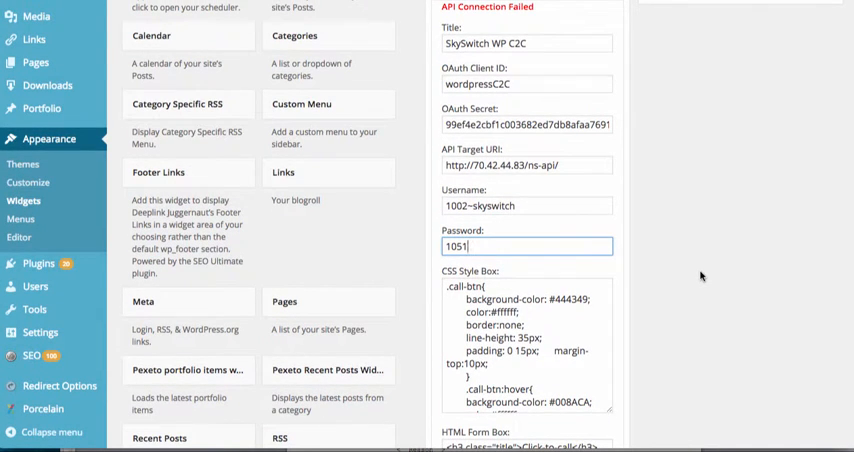
scroll(down, 3)
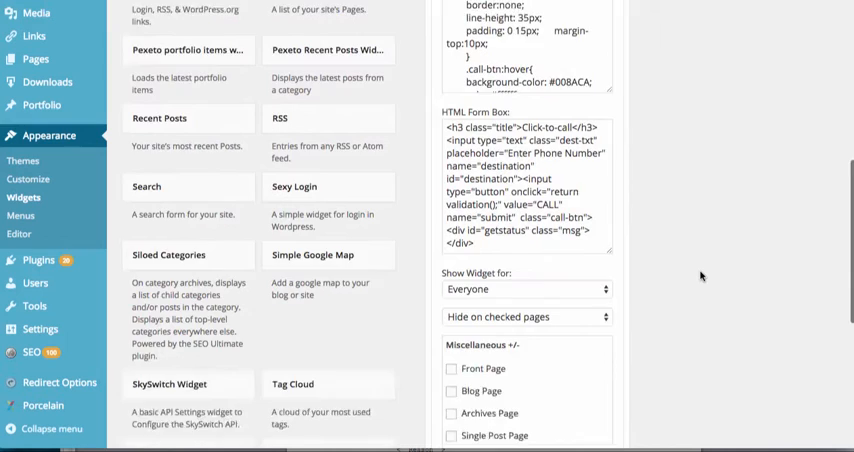
scroll(down, 3)
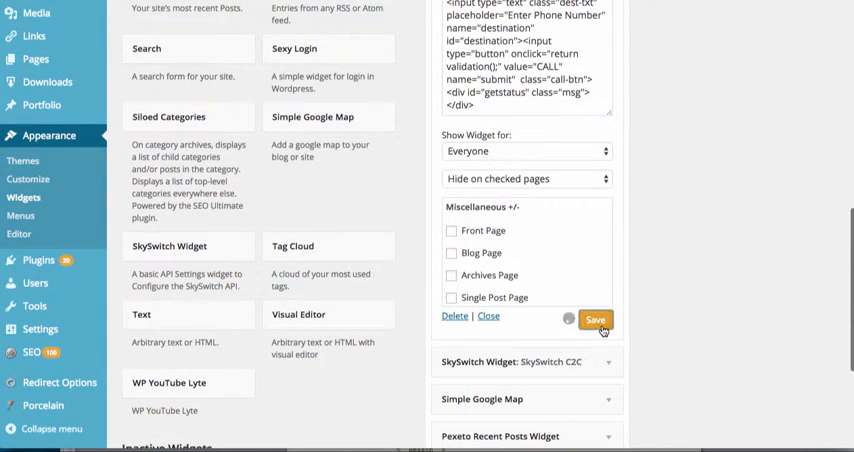
- Save the SkySwitch Widget settings so the Click-to-call box goes live
click(596, 320)
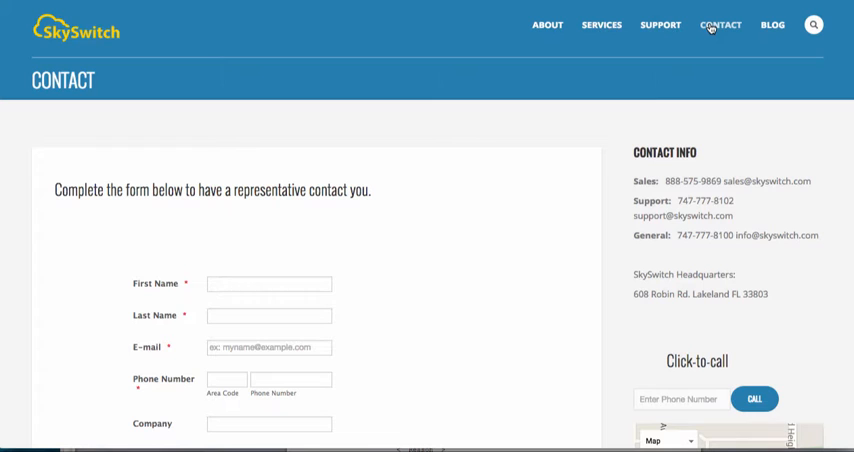
scroll(down, 3)
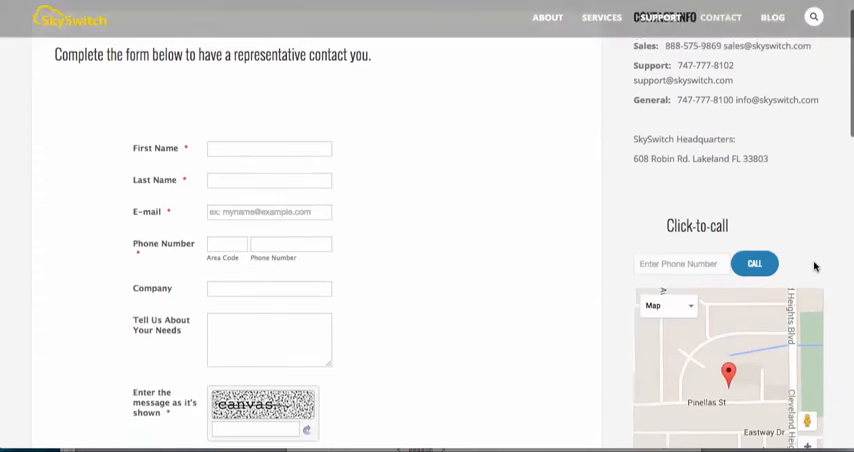
scroll(down, 3)
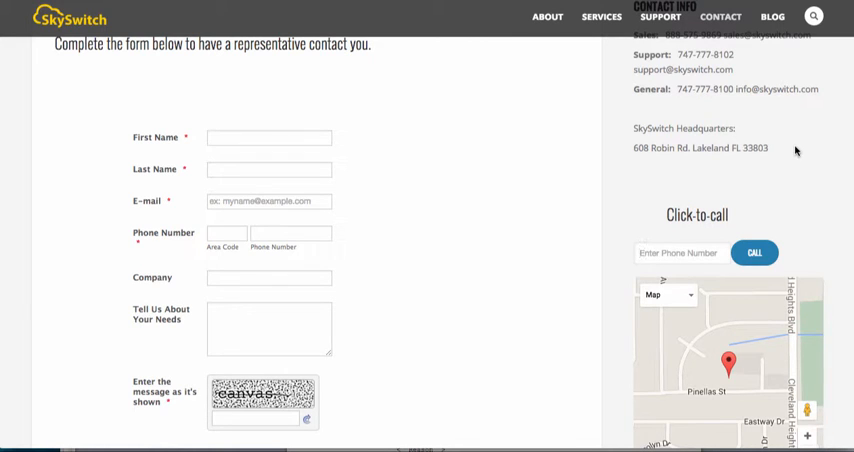
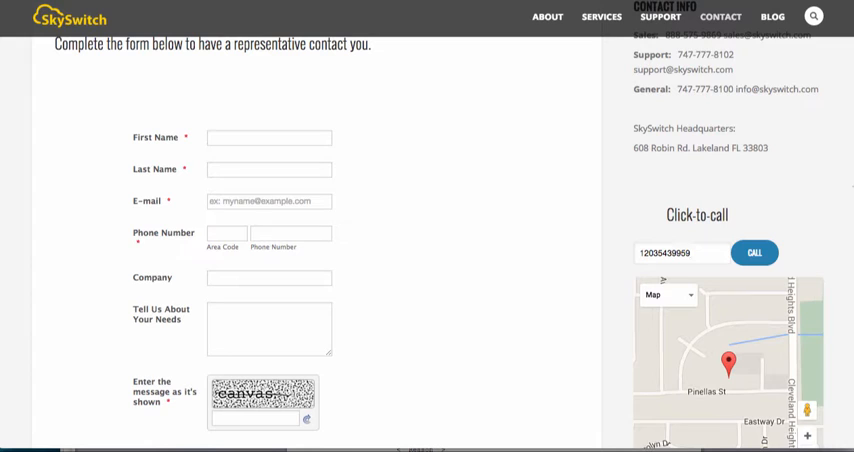
click(752, 252)
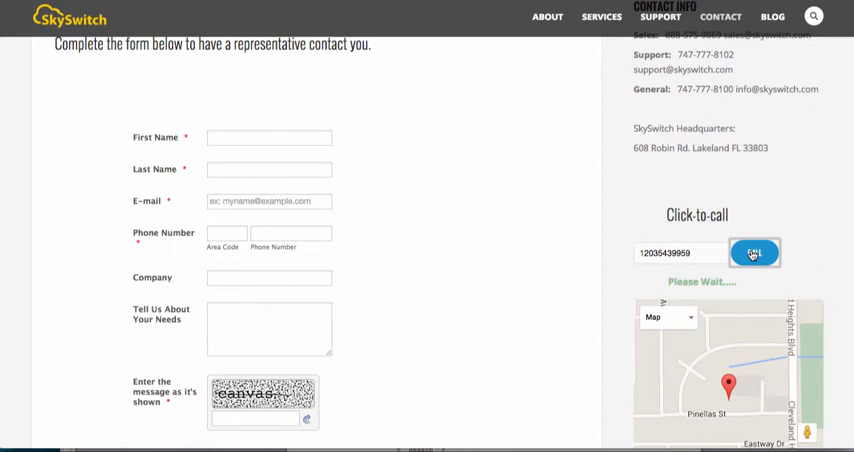
click(752, 254)
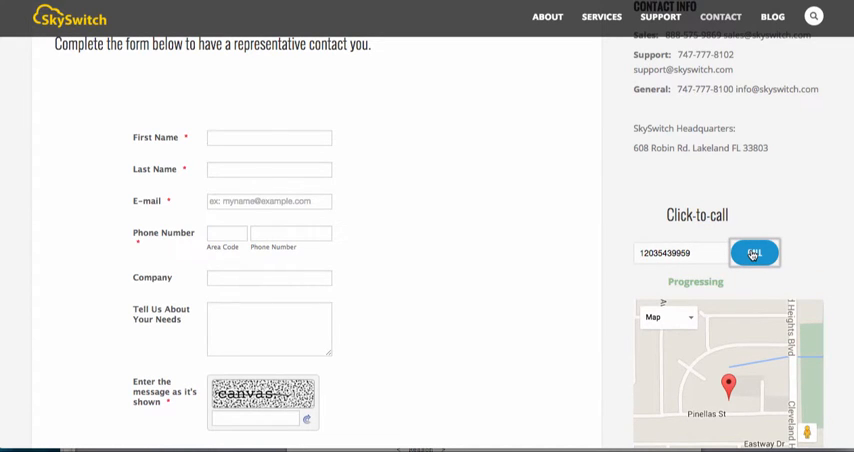